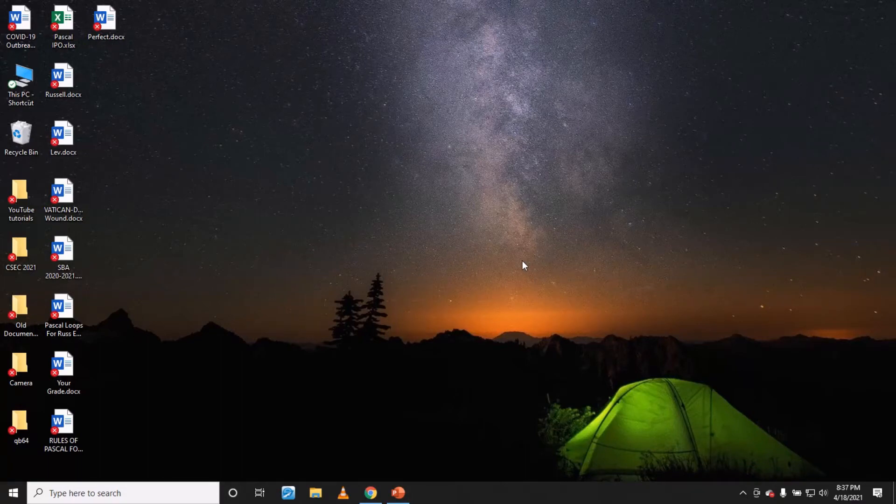
{"action": "mouse_move", "coordinate": [523, 266]}
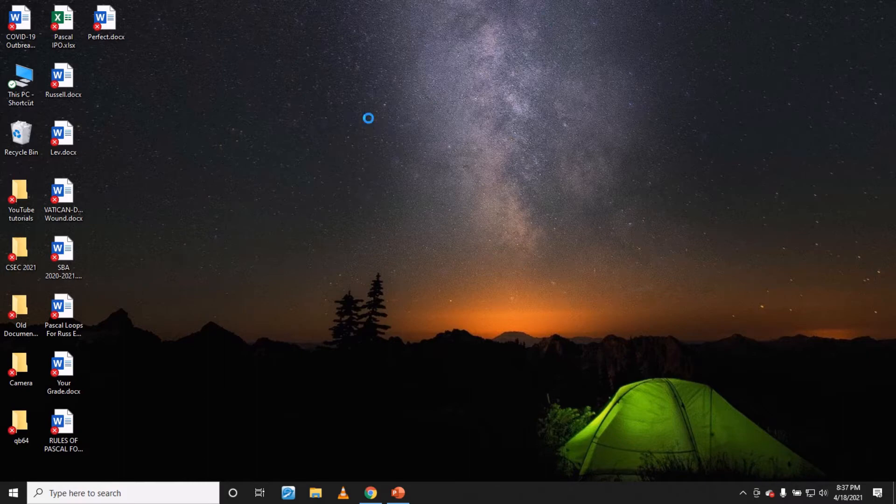
{"action": "right_click", "coordinate": [368, 119]}
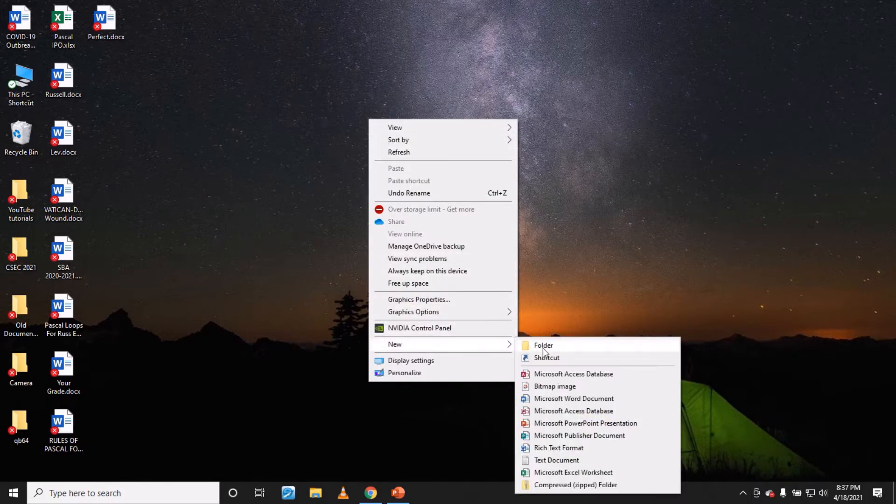
{"action": "left_click", "coordinate": [542, 345]}
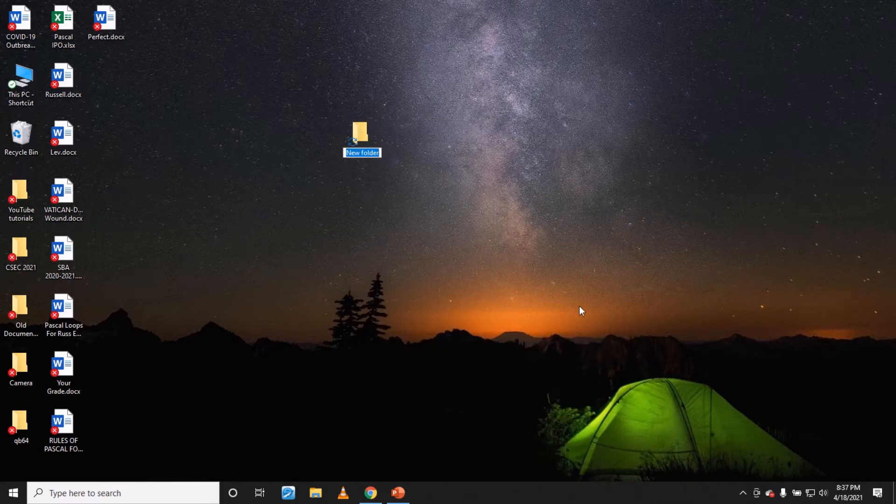
{"action": "type", "text": "Christopher Banton"}
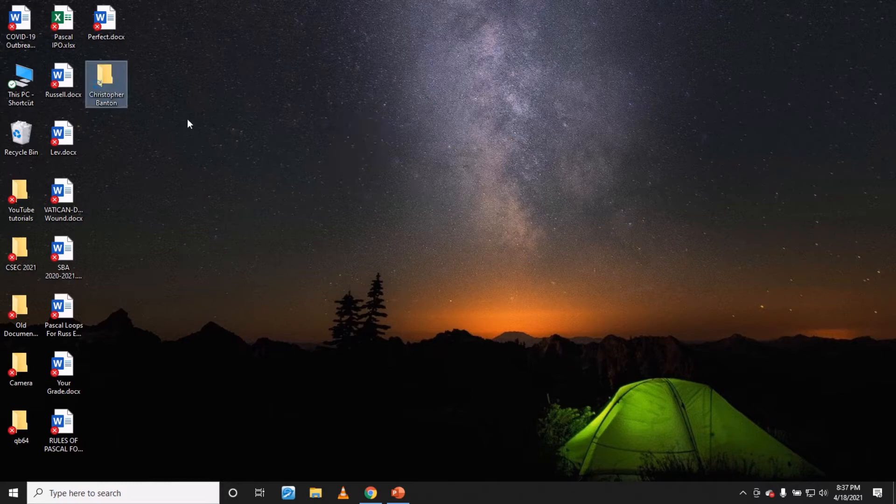
{"action": "mouse_move", "coordinate": [109, 75]}
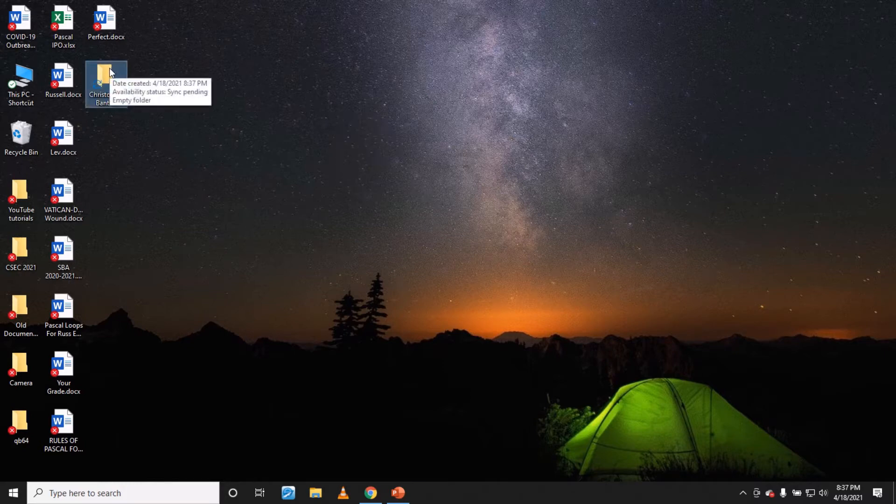
{"action": "left_click_drag", "start_coordinate": [105, 83], "coordinate": [404, 199]}
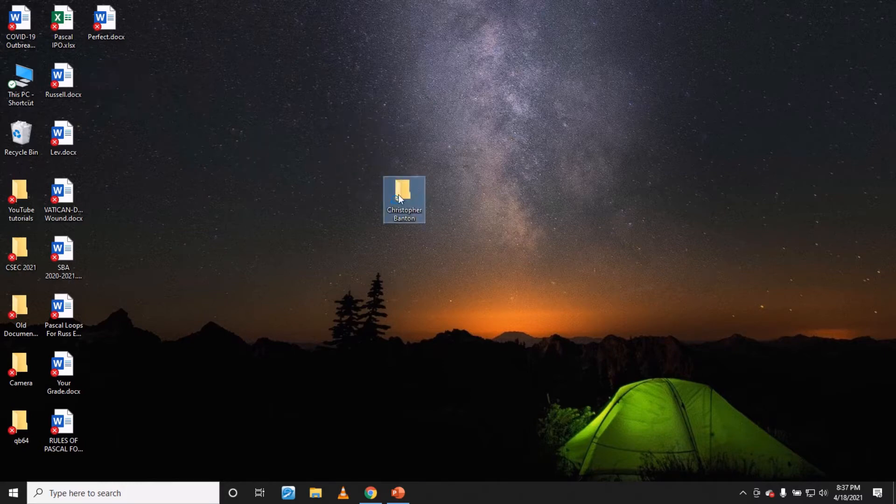
{"action": "double_click", "coordinate": [405, 199]}
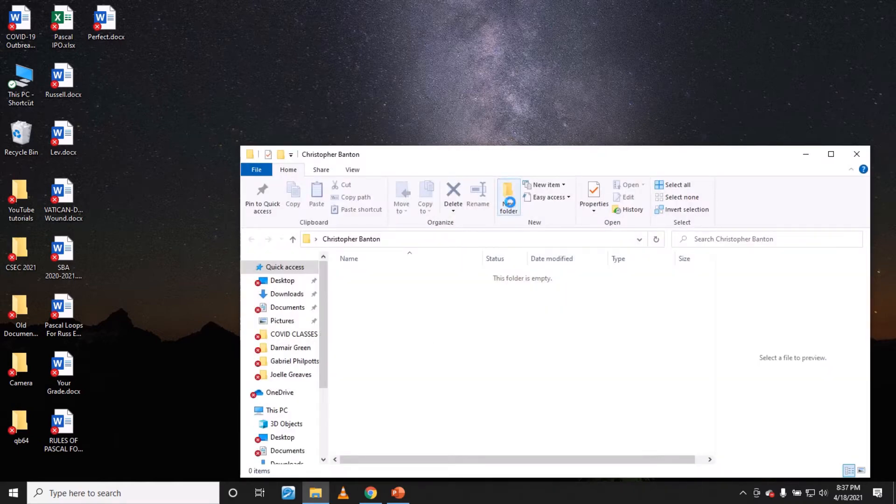
{"action": "left_click", "coordinate": [507, 196]}
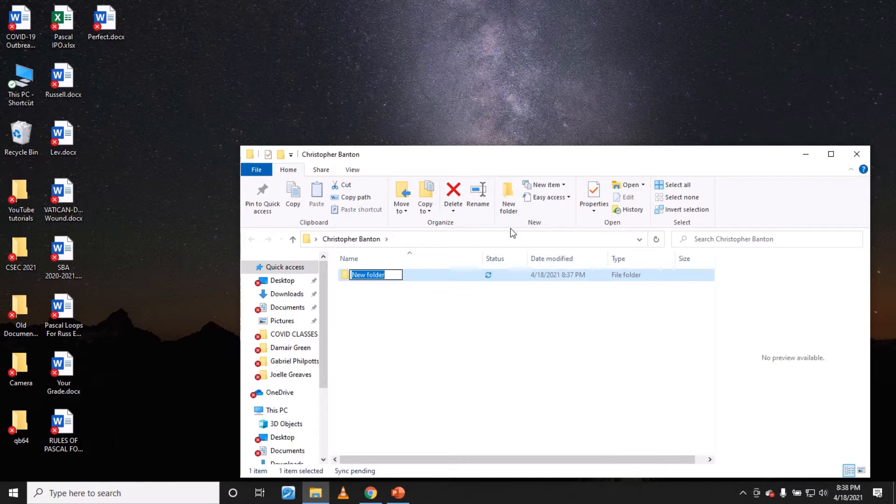
{"action": "type", "text": "W"}
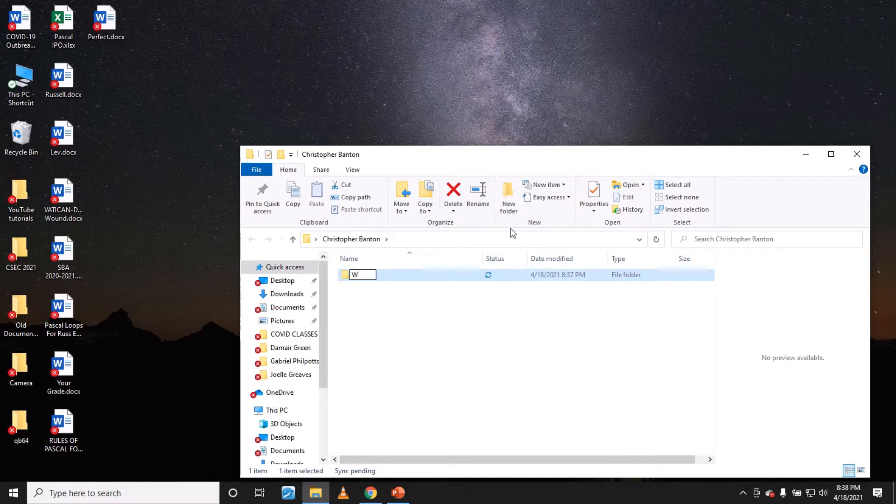
{"action": "type", "text": "od"}
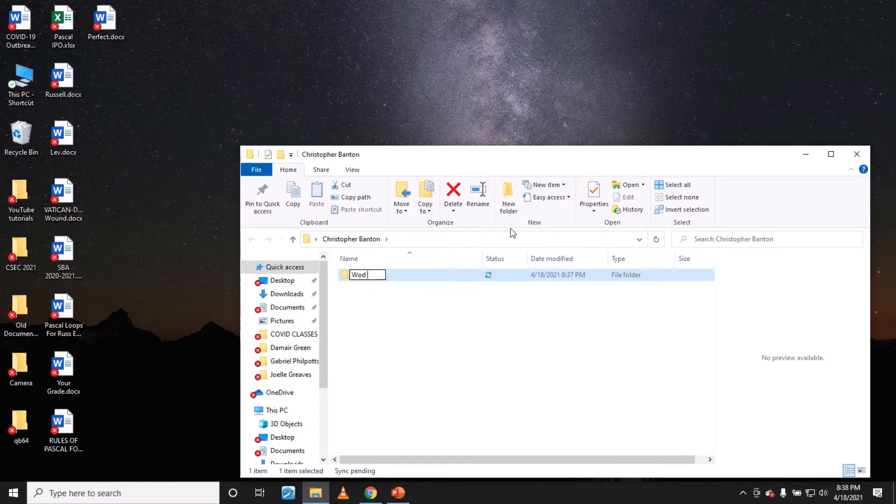
{"action": "type", "text": "Processing"}
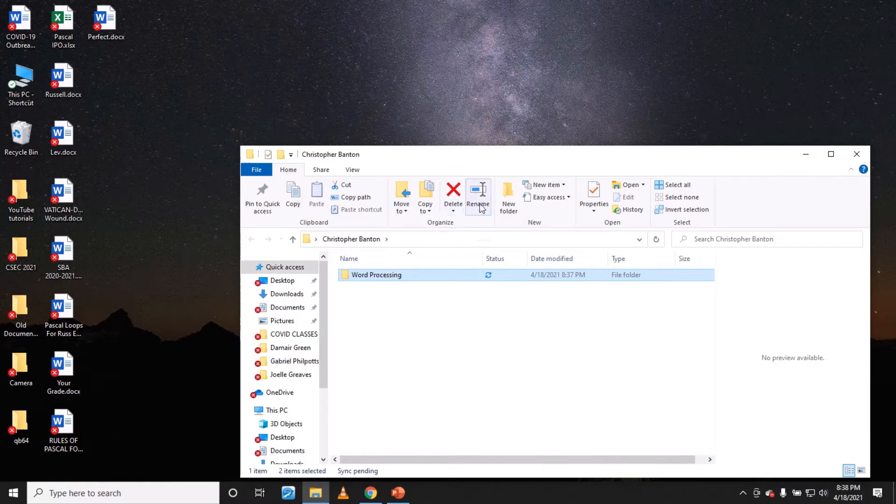
Step: Create a Spreadsheet subfolder and enter the empty folder
{"action": "left_click", "coordinate": [508, 196]}
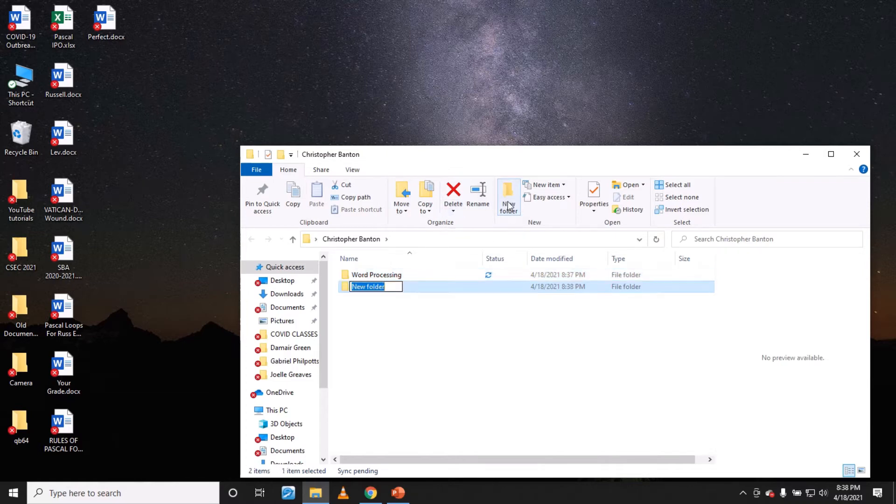
{"action": "type", "text": "Spreadsheet"}
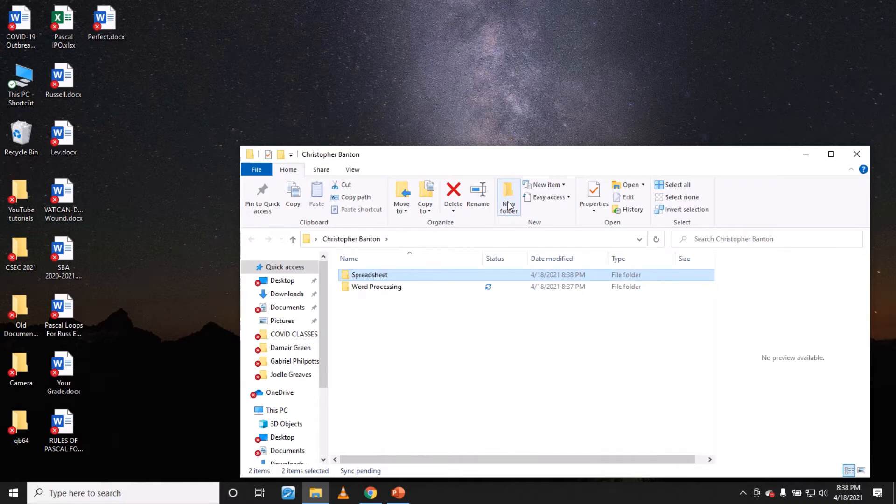
{"action": "double_click", "coordinate": [369, 275]}
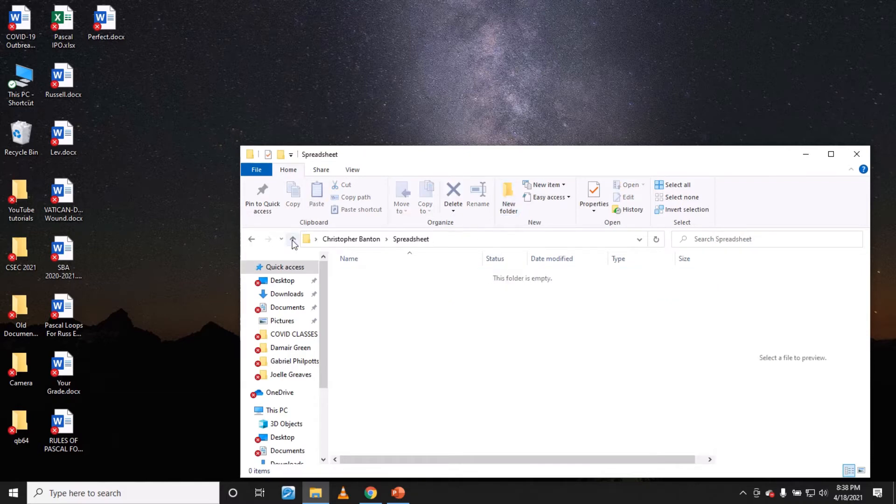
Step: Back in Christopher Banton, create Database and WebPage subfolders
{"action": "left_click", "coordinate": [292, 239]}
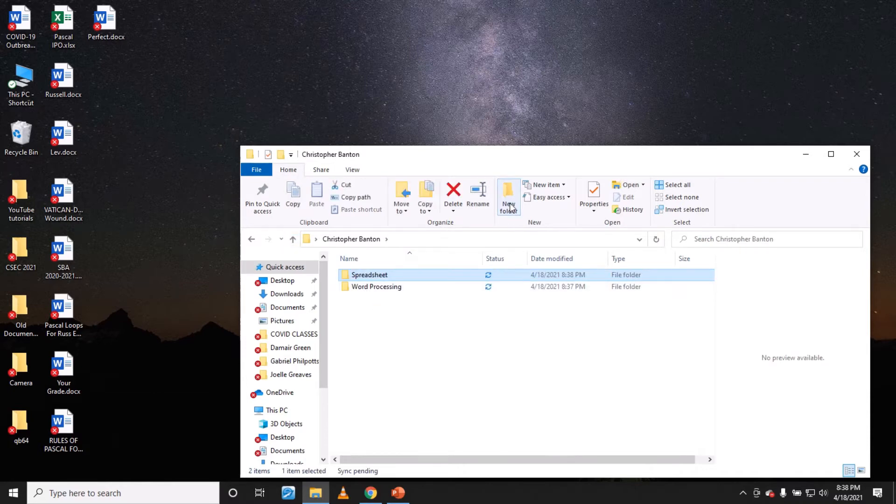
{"action": "type", "text": "Dat"}
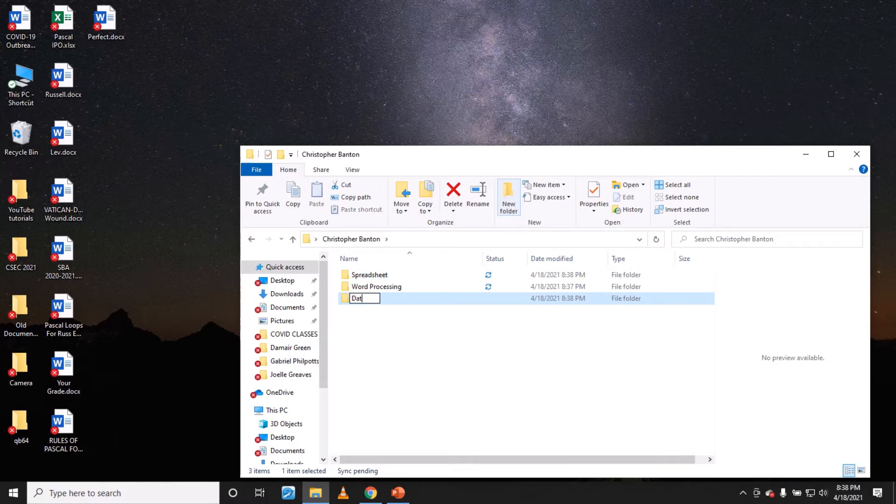
{"action": "type", "text": "abase"}
{"action": "type", "text": "W"}
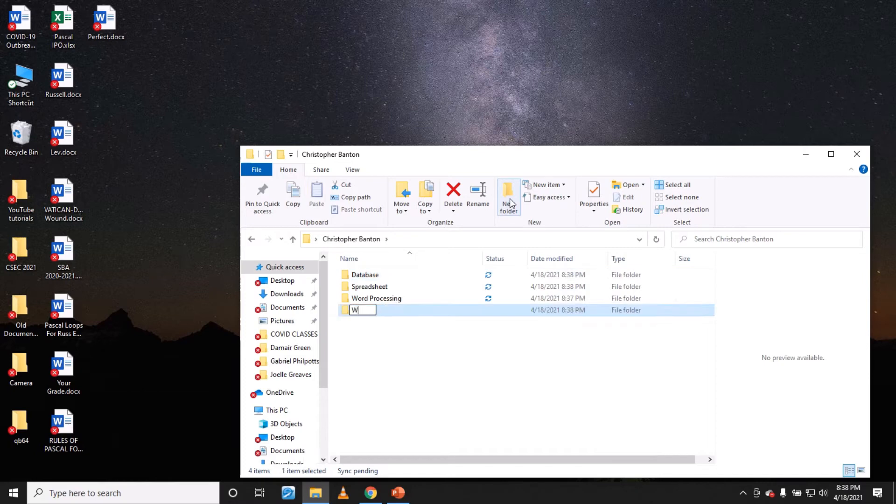
{"action": "type", "text": "ebPage"}
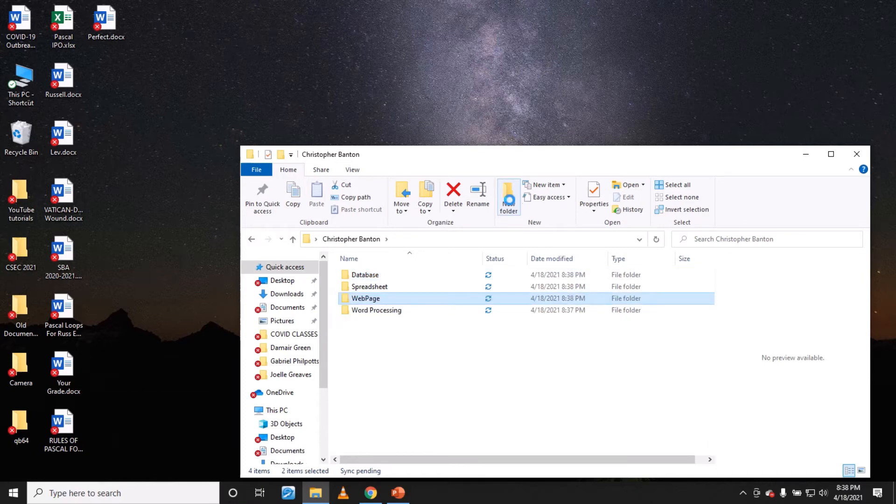
Step: Create the Problwm Solving subfolder and select the five subfolders
{"action": "left_click", "coordinate": [508, 194]}
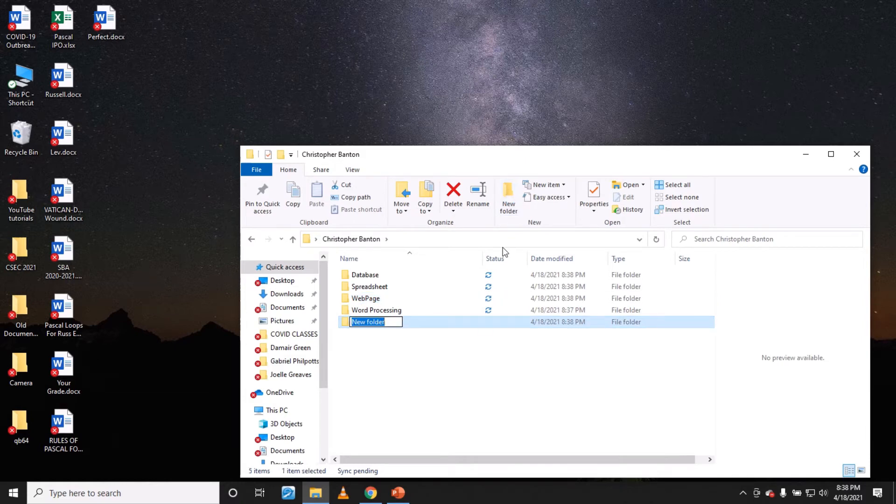
{"action": "type", "text": "Problwm Solving"}
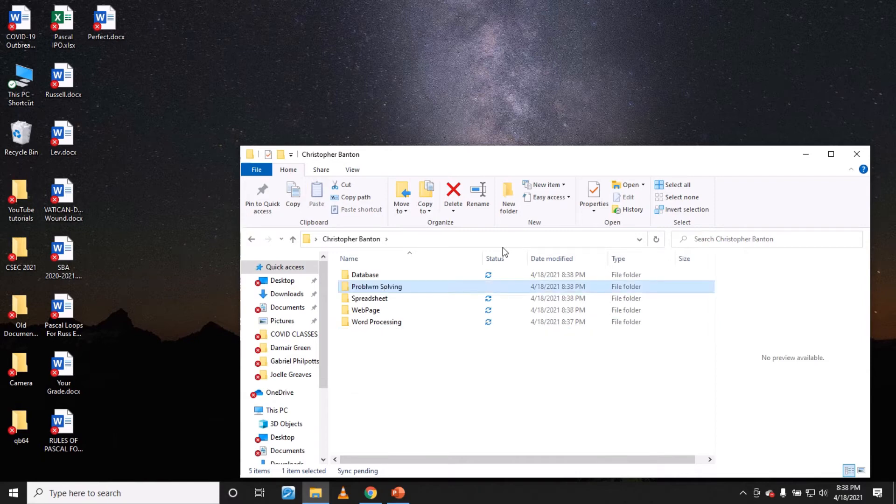
{"action": "left_click", "coordinate": [365, 274]}
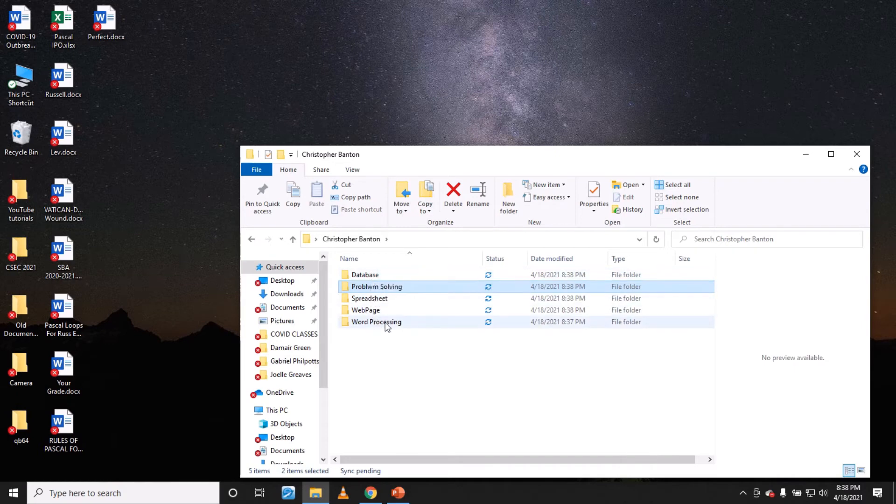
{"action": "mouse_move", "coordinate": [377, 322]}
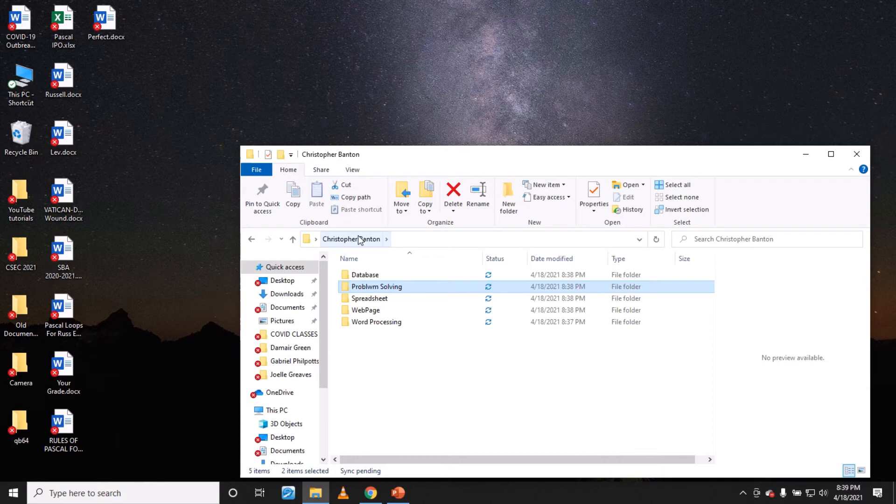
{"action": "mouse_move", "coordinate": [739, 232]}
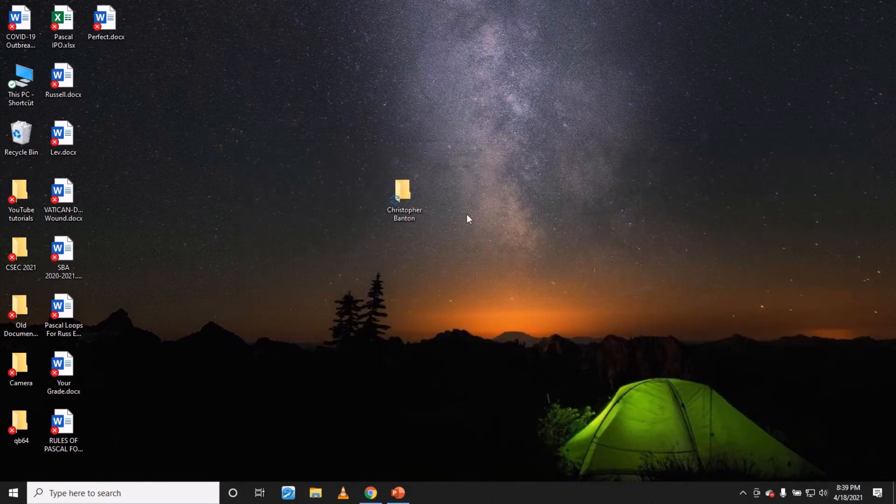
{"action": "right_click", "coordinate": [403, 194]}
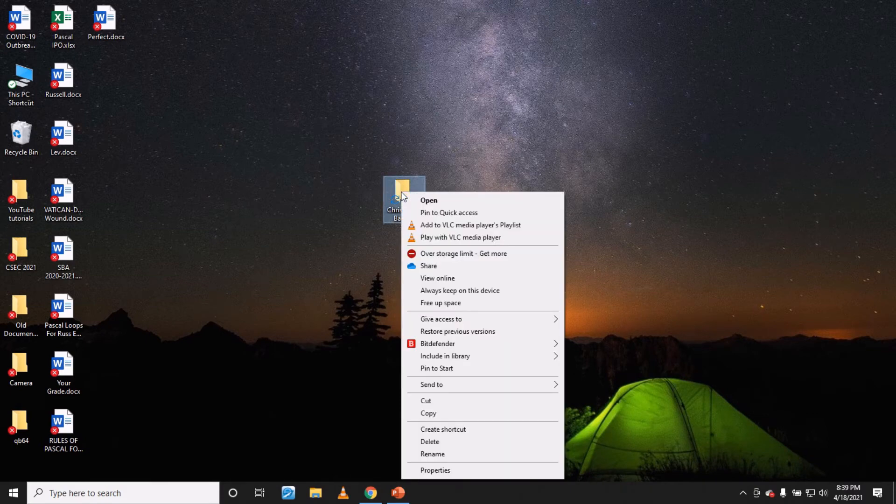
{"action": "mouse_move", "coordinate": [452, 237]}
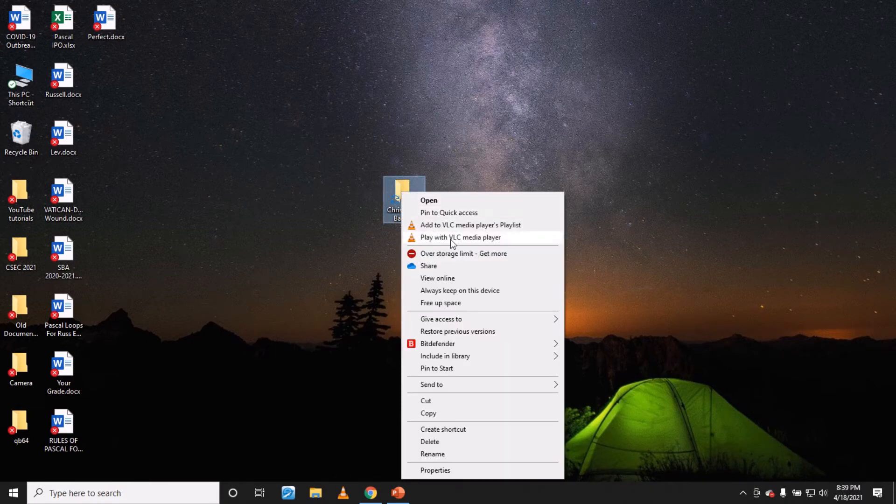
{"action": "mouse_move", "coordinate": [442, 319]}
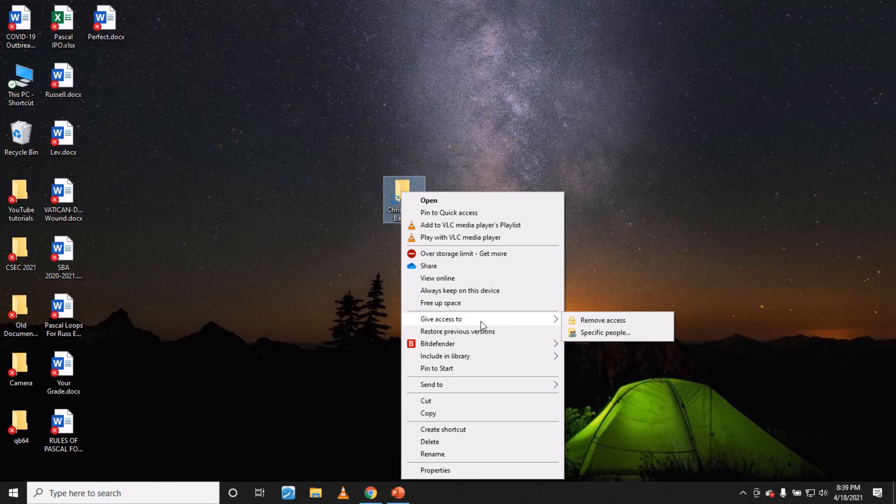
{"action": "mouse_move", "coordinate": [483, 327]}
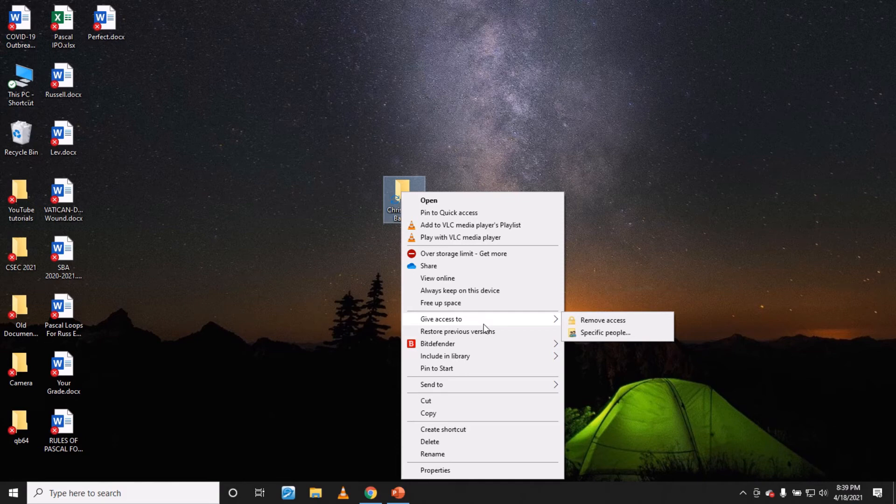
{"action": "mouse_move", "coordinate": [457, 384]}
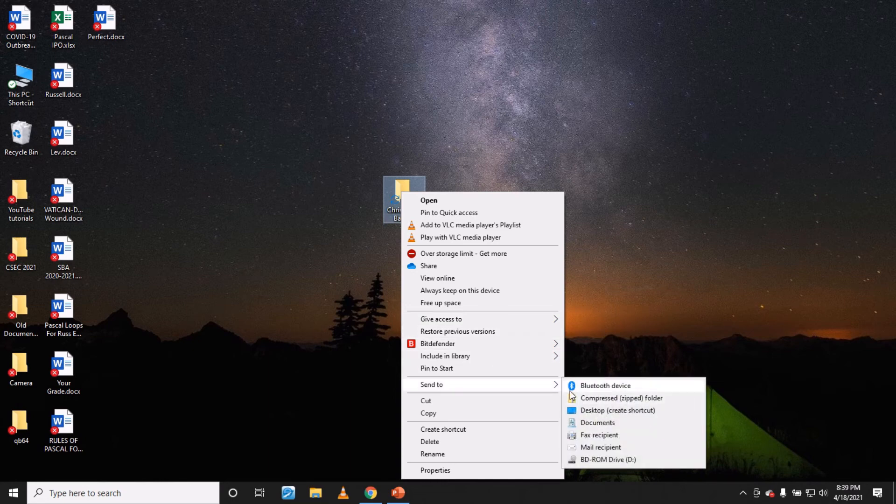
{"action": "mouse_move", "coordinate": [608, 402]}
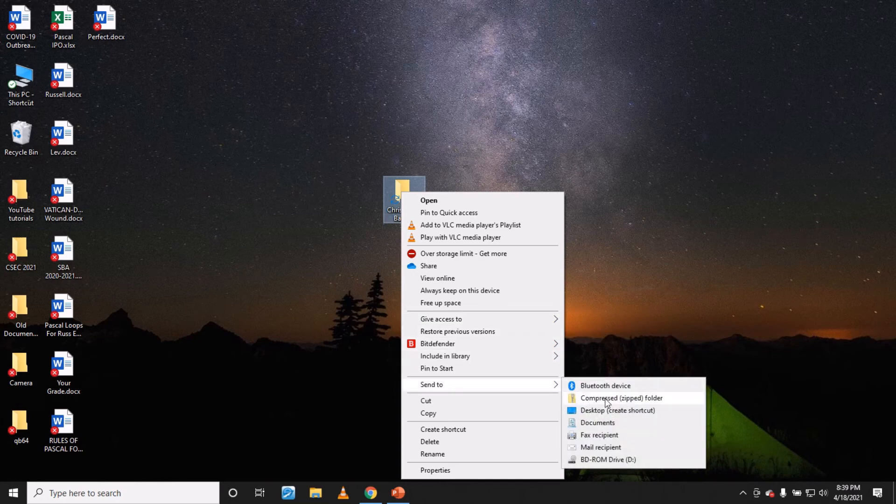
{"action": "left_click", "coordinate": [621, 398]}
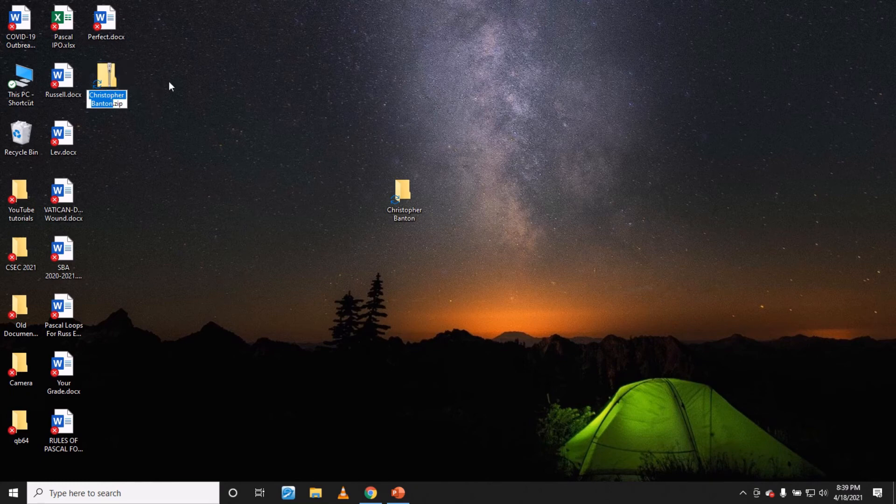
{"action": "mouse_move", "coordinate": [189, 92]}
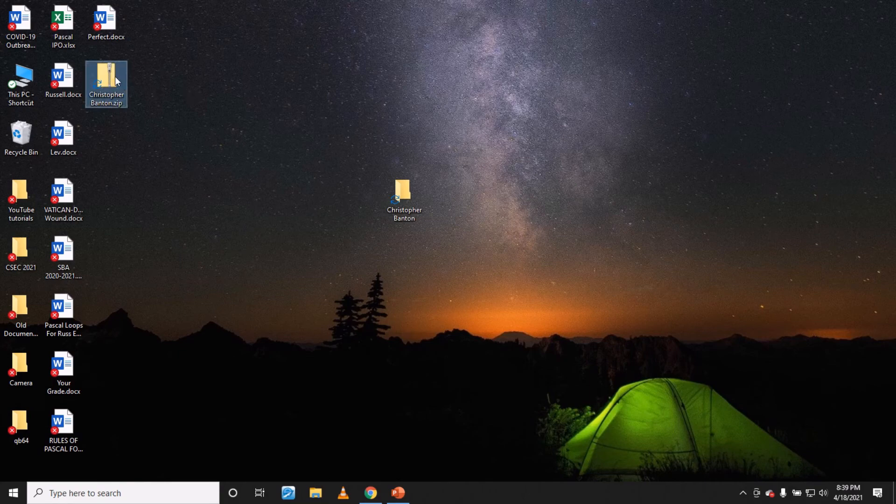
{"action": "double_click", "coordinate": [106, 84]}
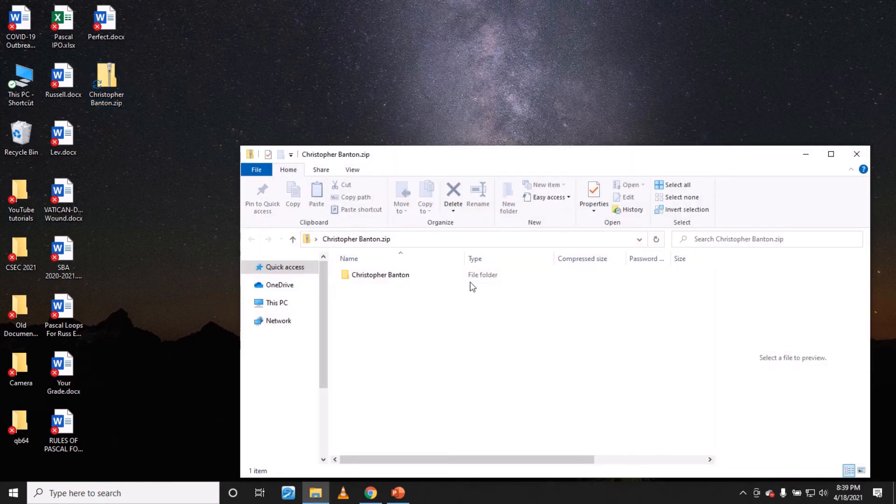
{"action": "left_click", "coordinate": [380, 274]}
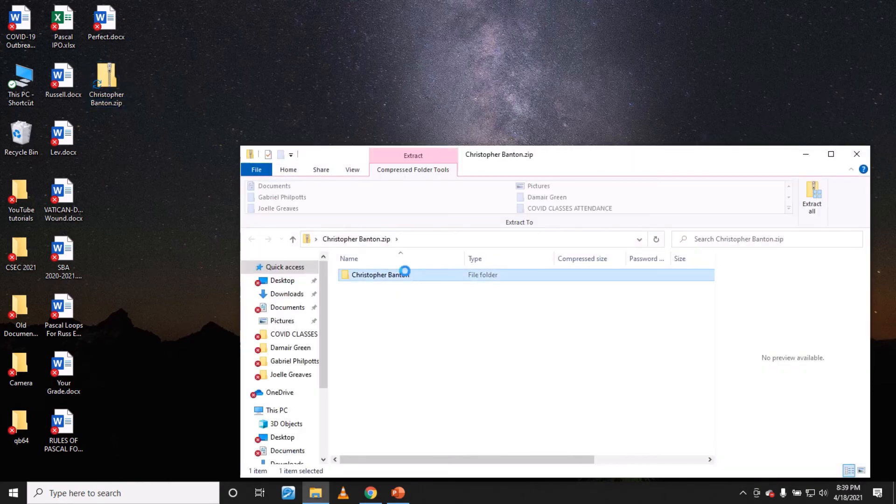
{"action": "double_click", "coordinate": [380, 274]}
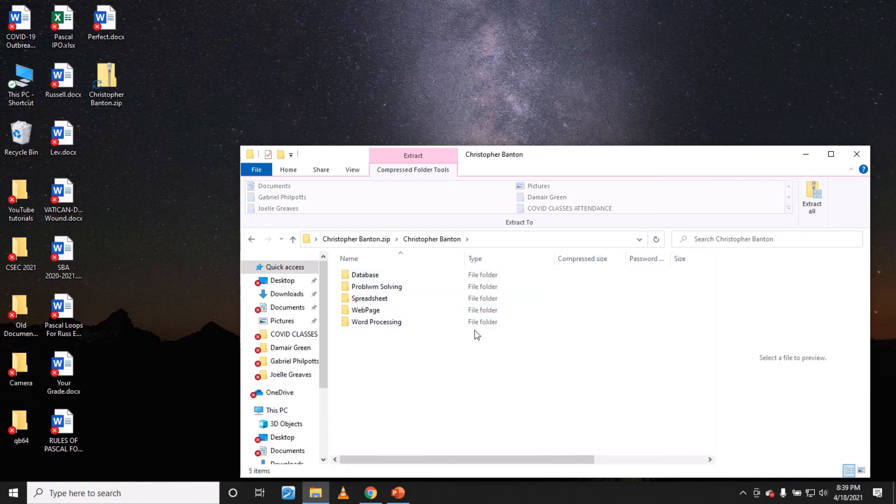
{"action": "mouse_move", "coordinate": [846, 169]}
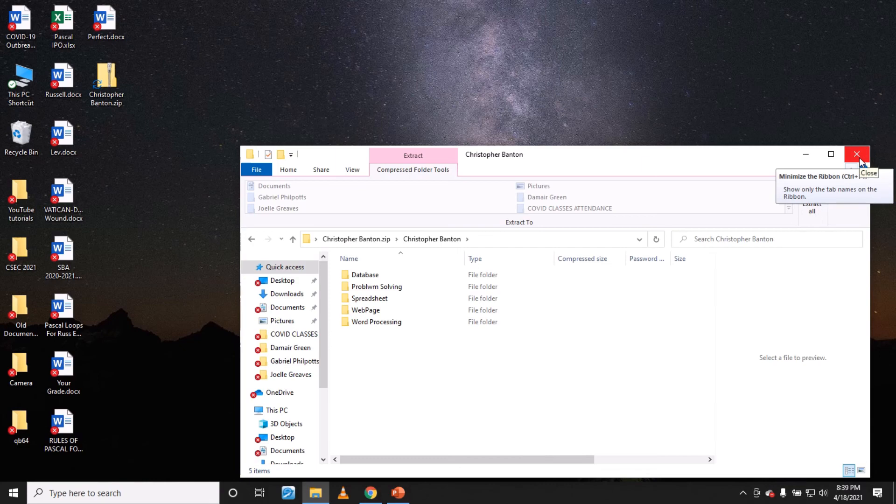
{"action": "left_click", "coordinate": [856, 154]}
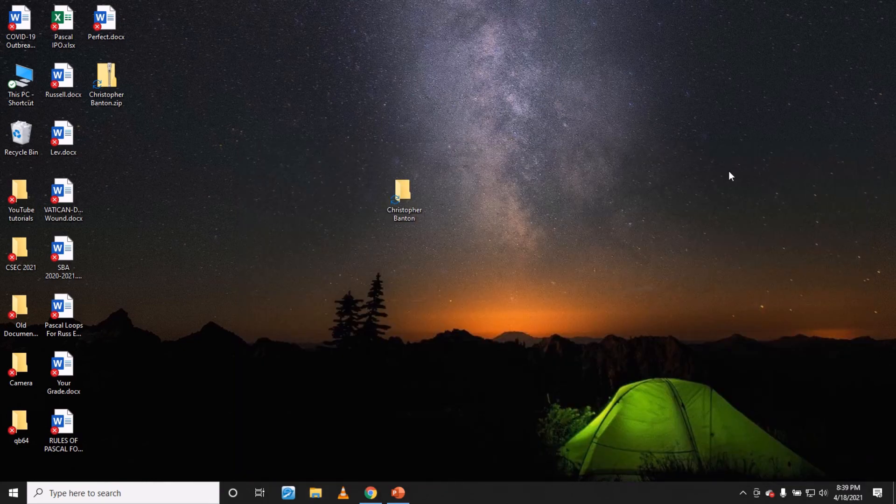
{"action": "mouse_move", "coordinate": [692, 176]}
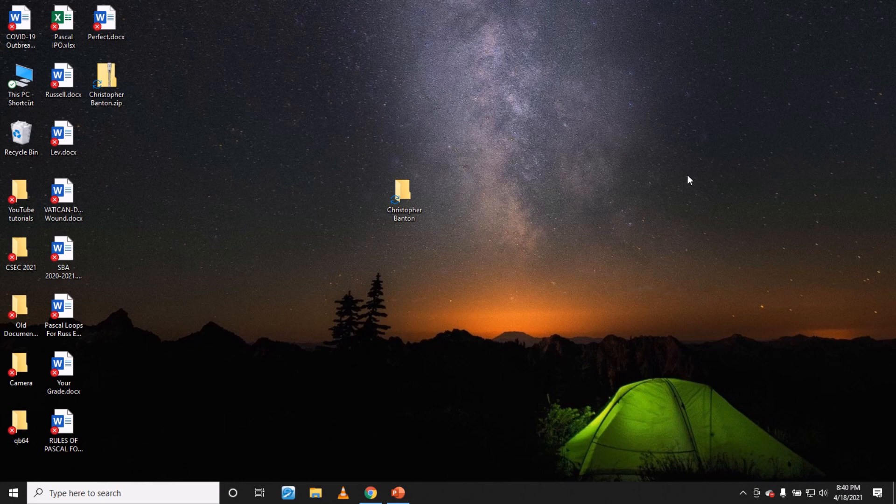
{"action": "mouse_move", "coordinate": [669, 189]}
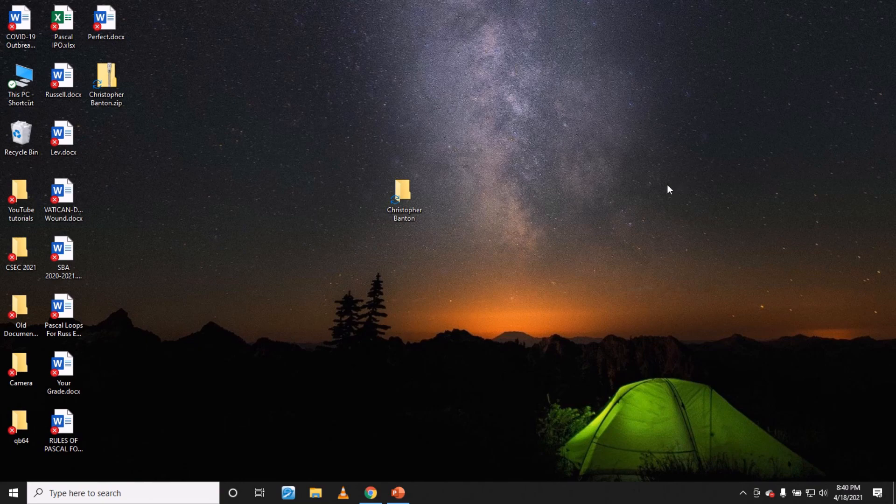